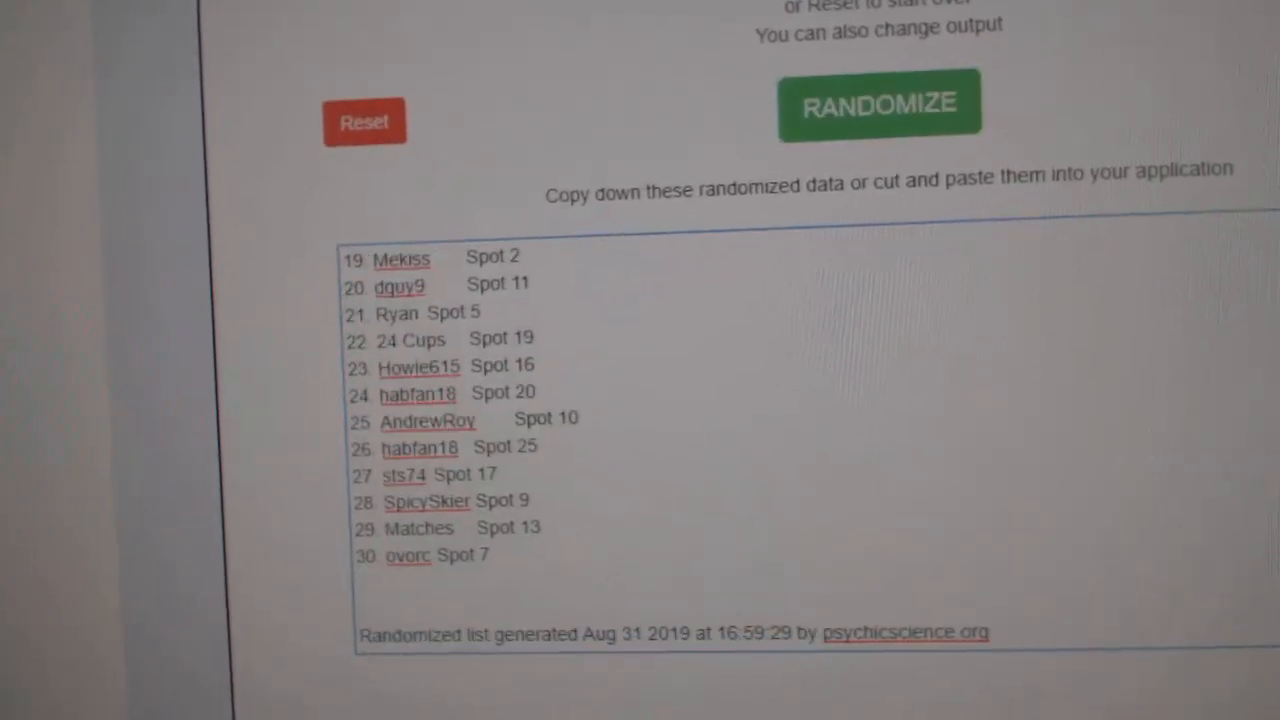
Randomize the entered NHL team names into a numbered list
click(878, 104)
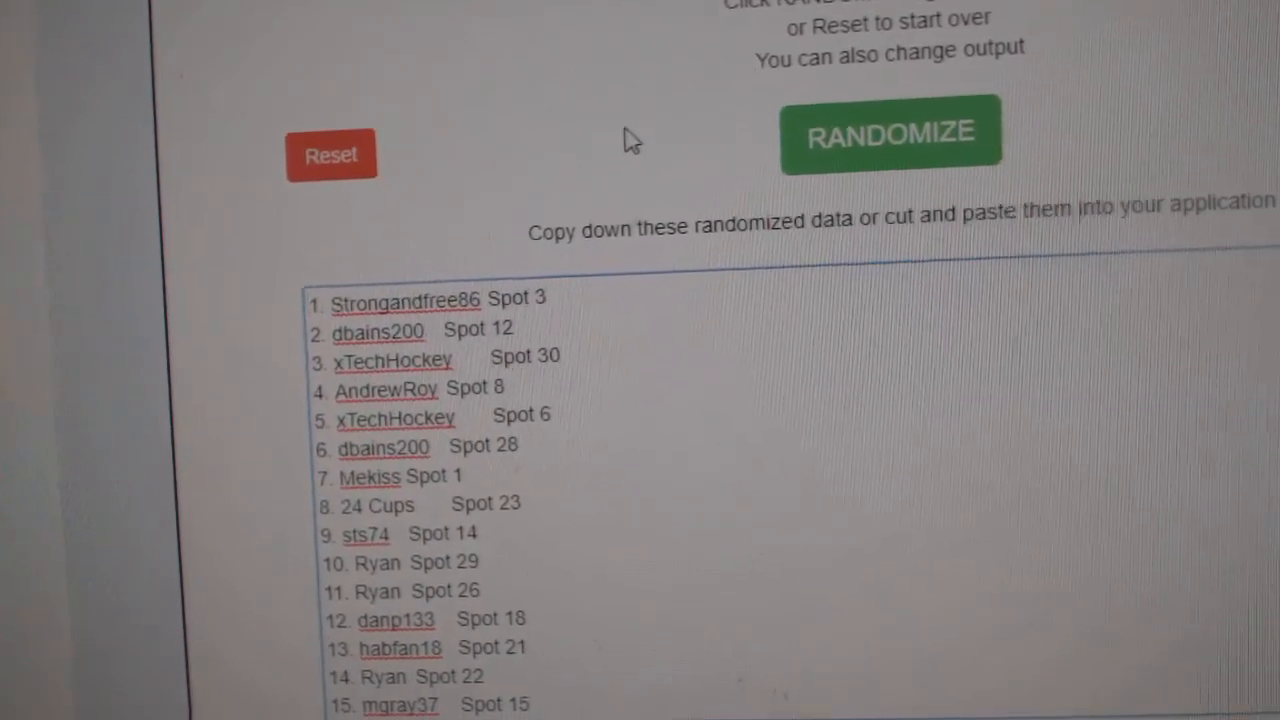
click(890, 132)
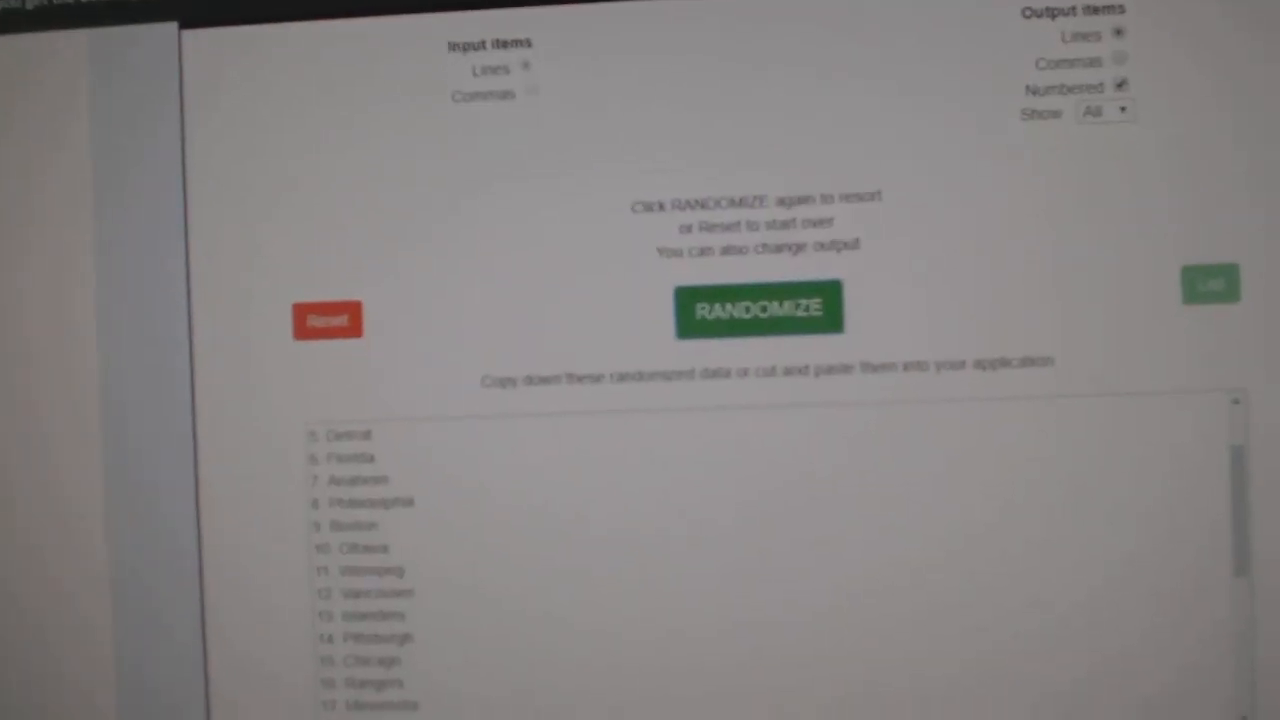
click(758, 308)
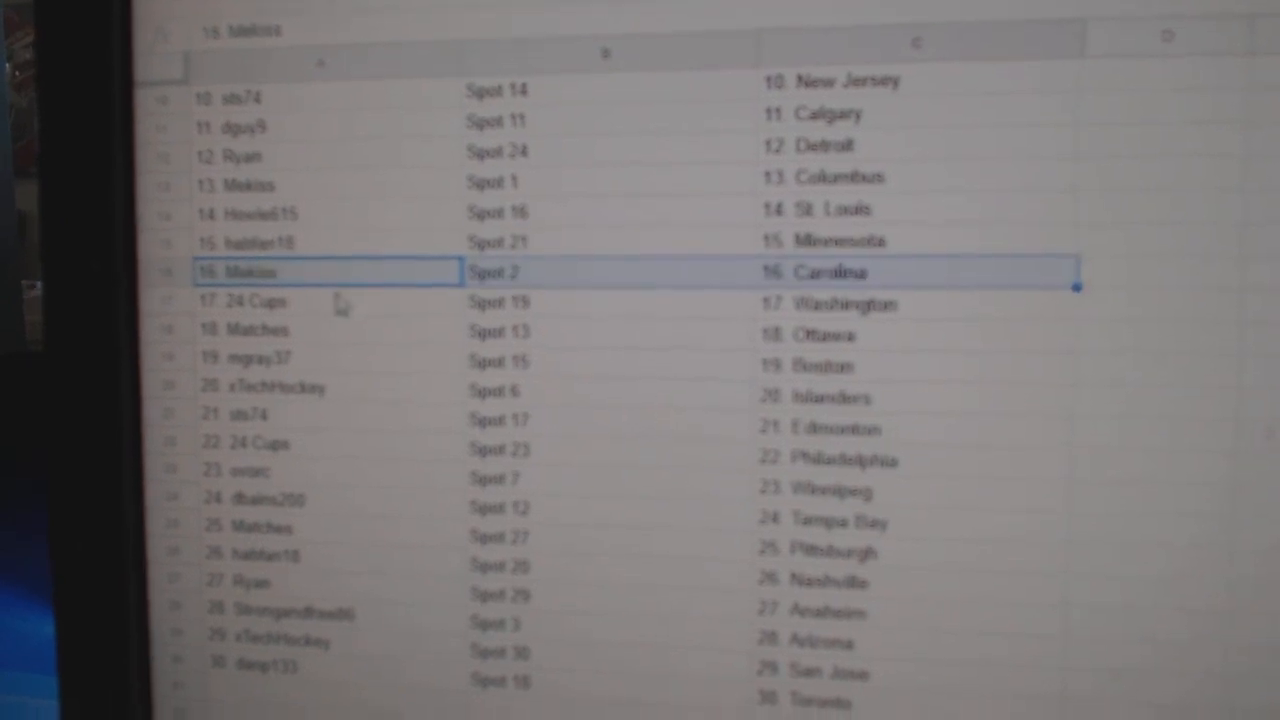
Check the 24 Cups row lines up with its team, Washington, in column C
click(250, 300)
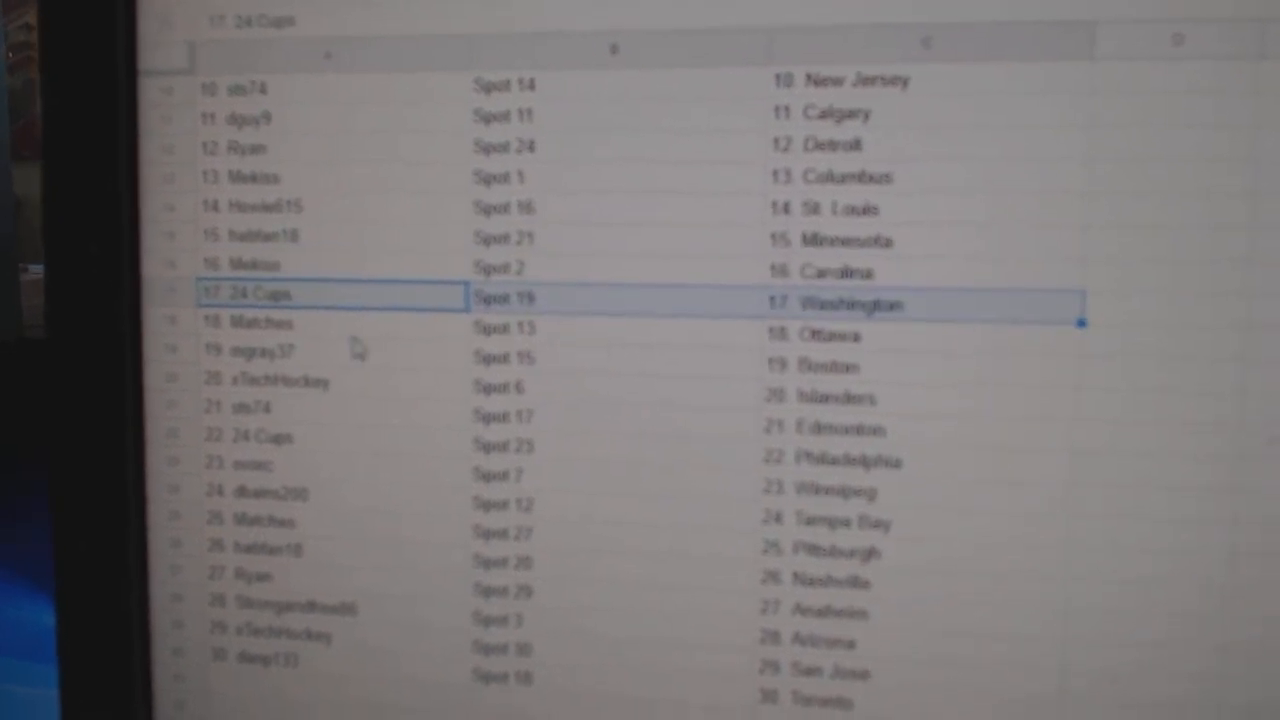